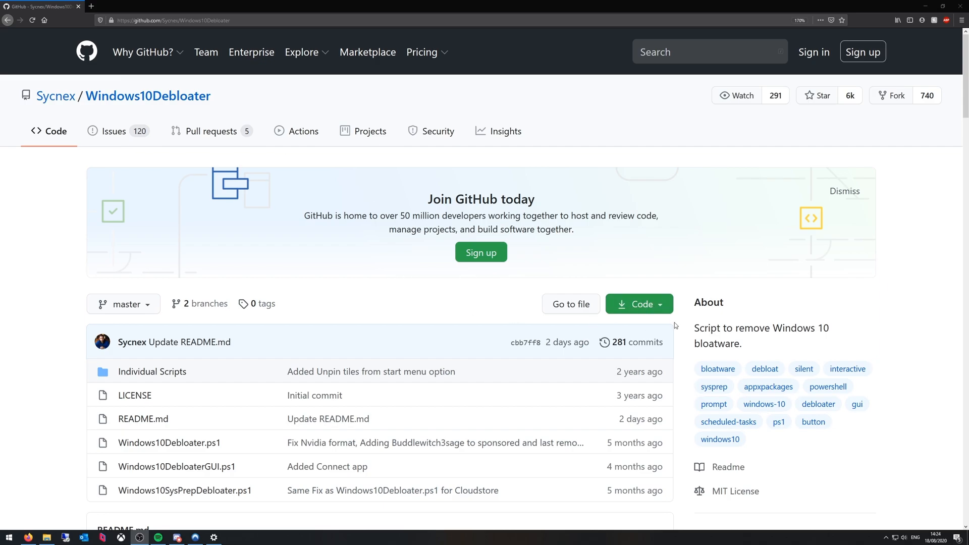
Save the Windows10Debloater repository ZIP via Code > Download ZIP and open its download folder
left_click(638, 303)
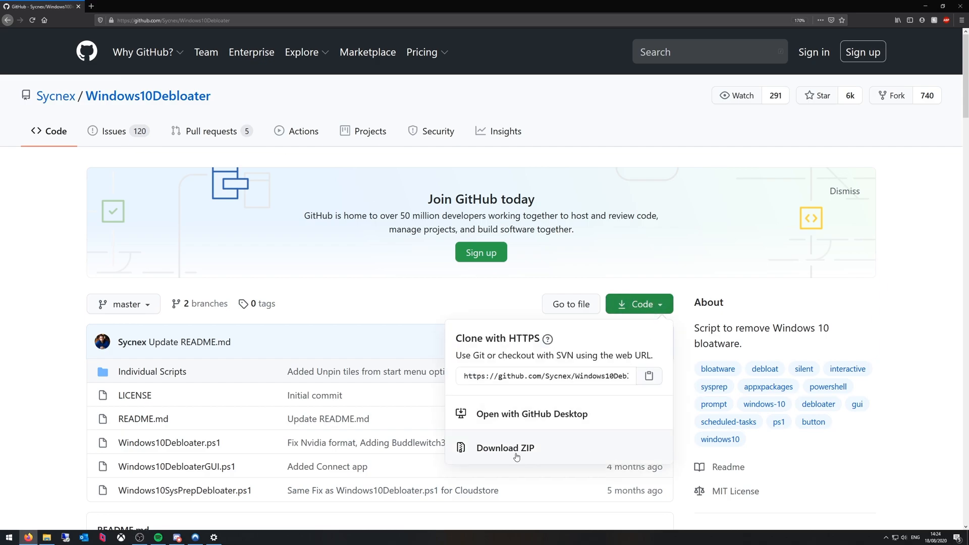
left_click(504, 448)
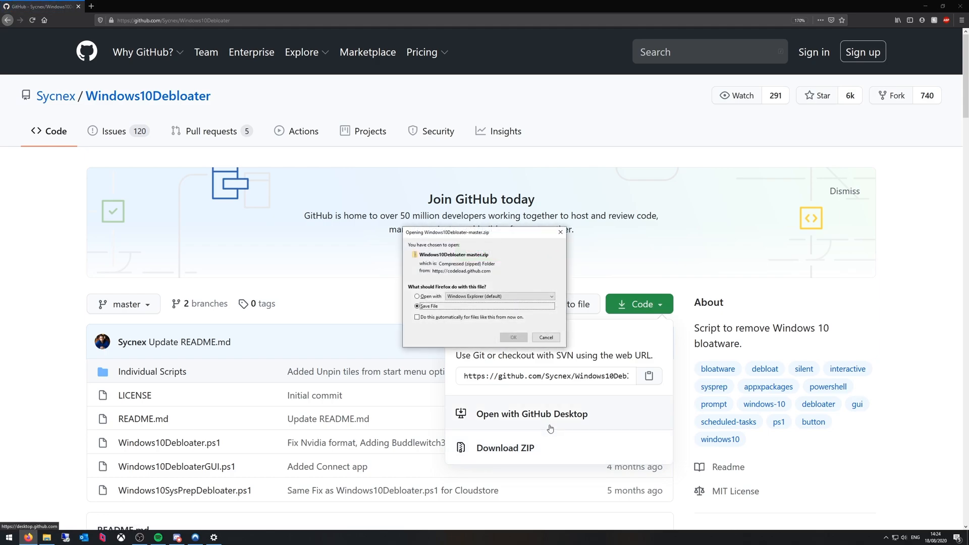
left_click(545, 337)
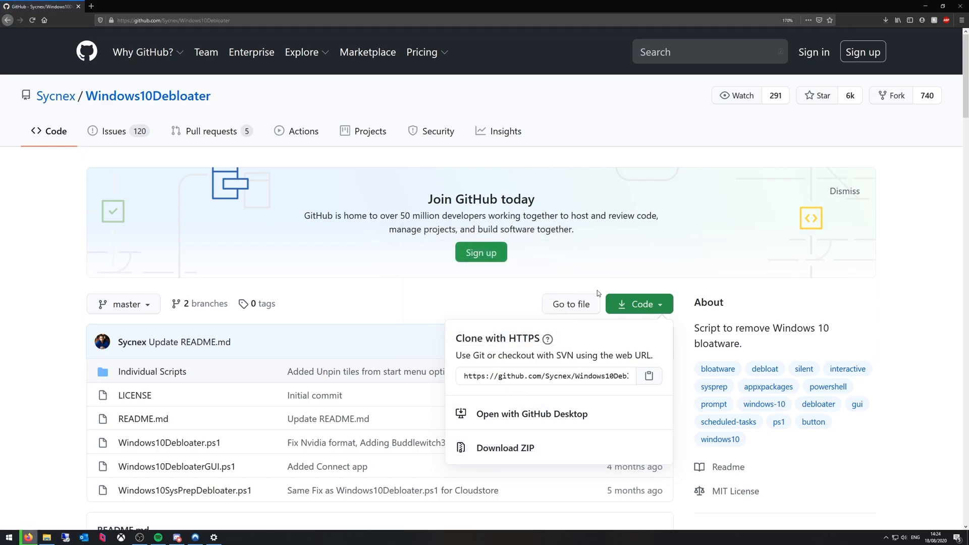
mouse_move(703, 95)
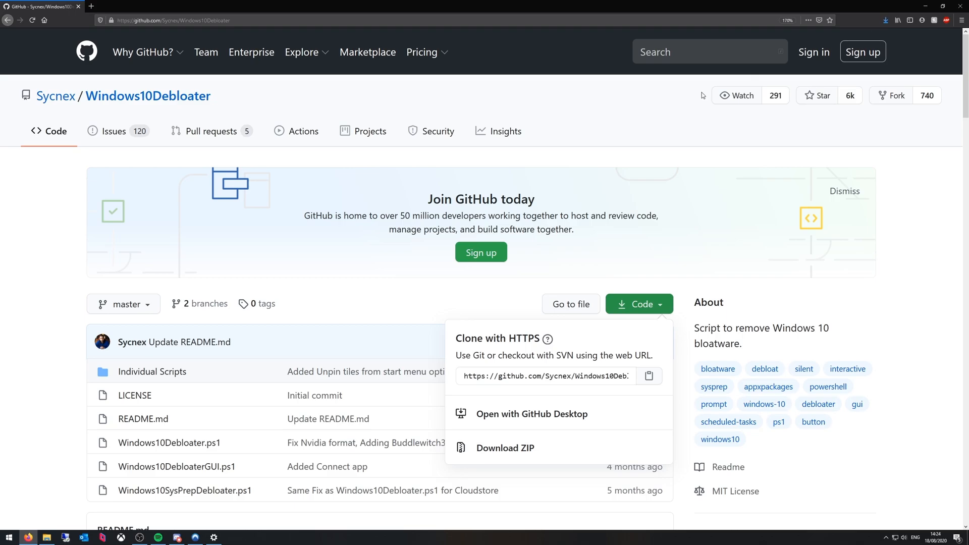
left_click(504, 448)
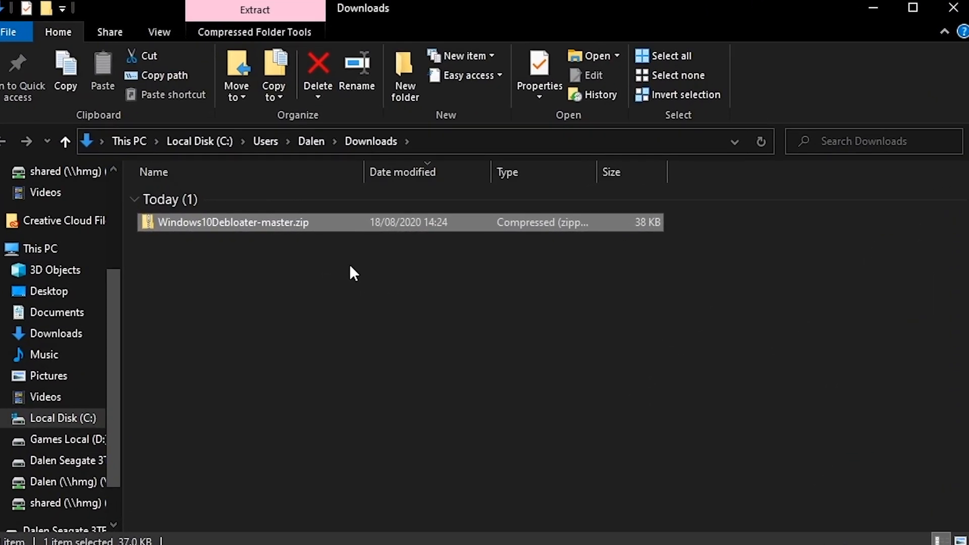
mouse_move(256, 227)
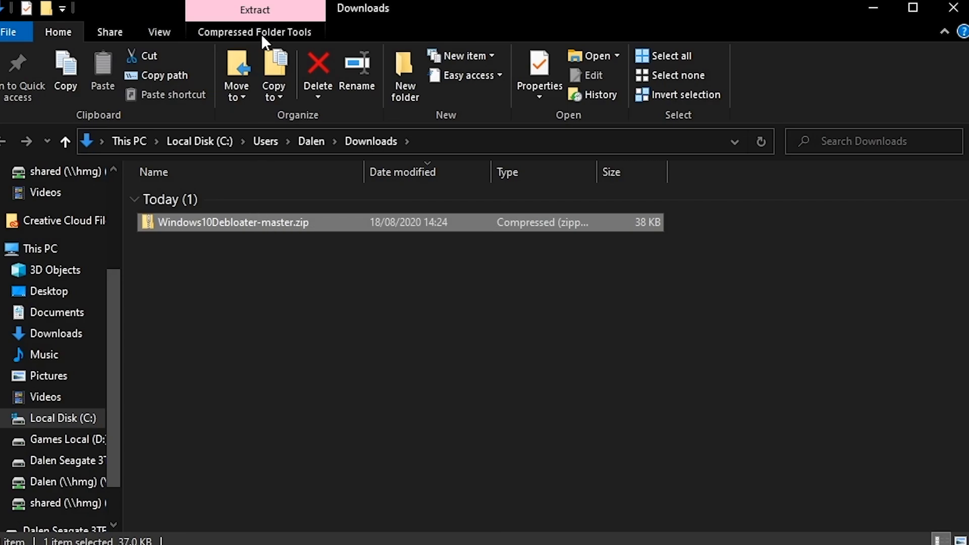
Extract the Windows10Debloater-master zip and open the inner Windows10Debloater-master scripts folder
left_click(748, 76)
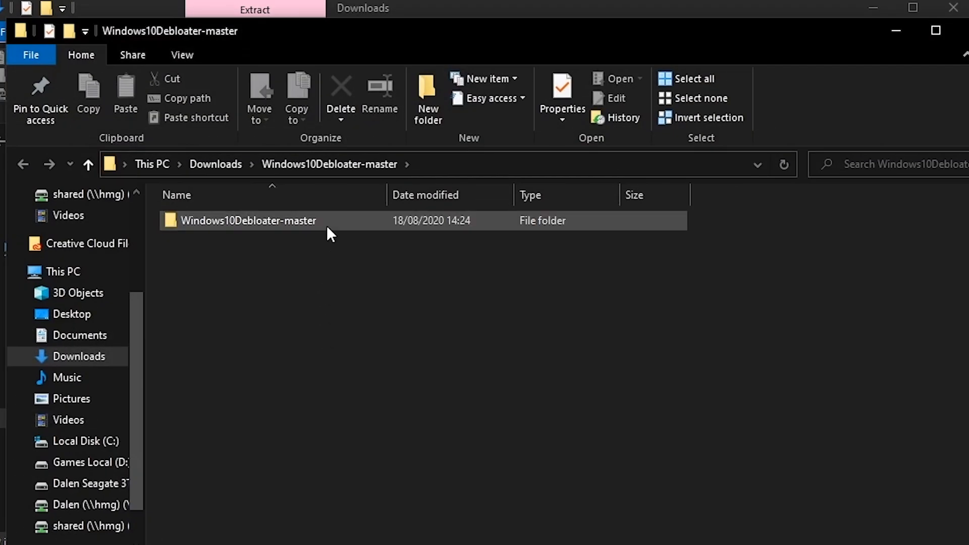
mouse_move(378, 229)
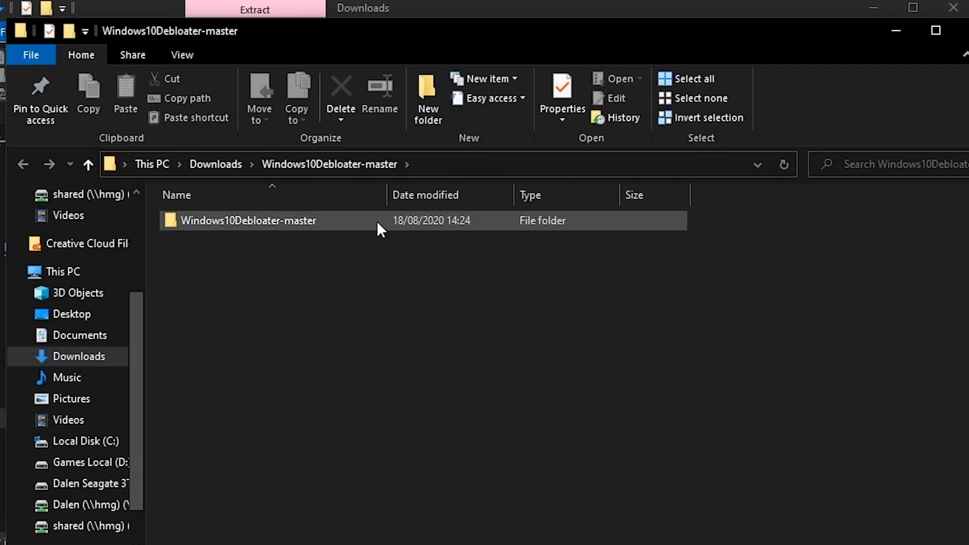
double_click(248, 220)
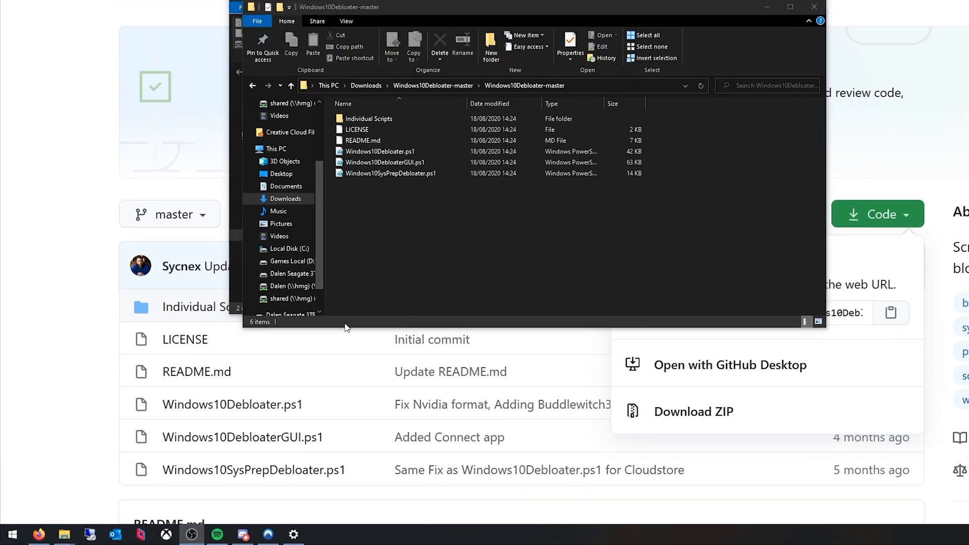
left_click(11, 533)
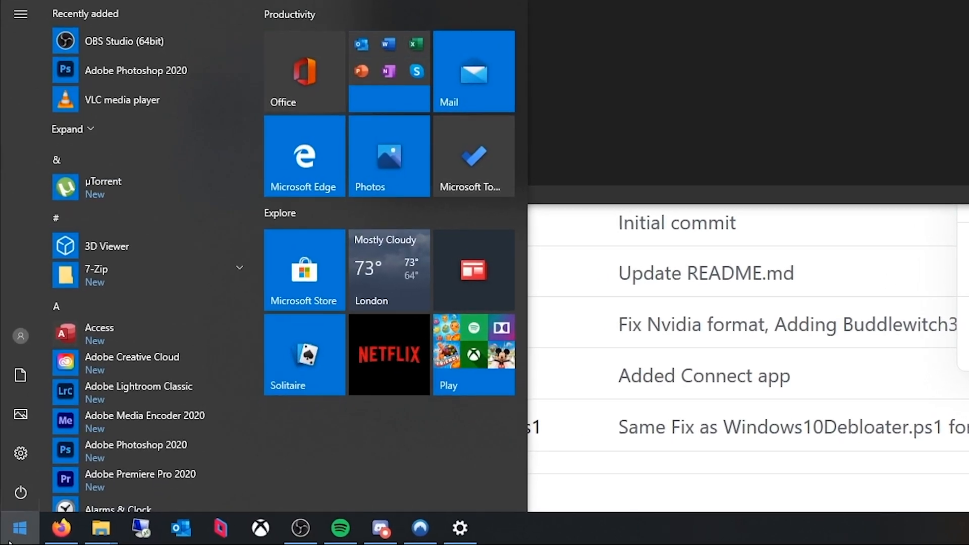
Search the Start menu for 'powershell' to reach Windows PowerShell ISE's run-as-administrator option
type("powershell")
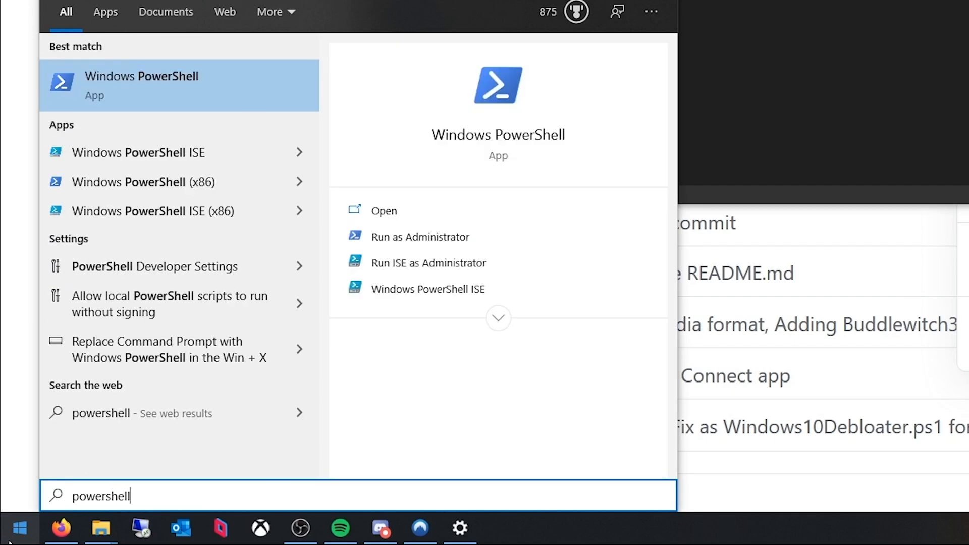
mouse_move(30, 364)
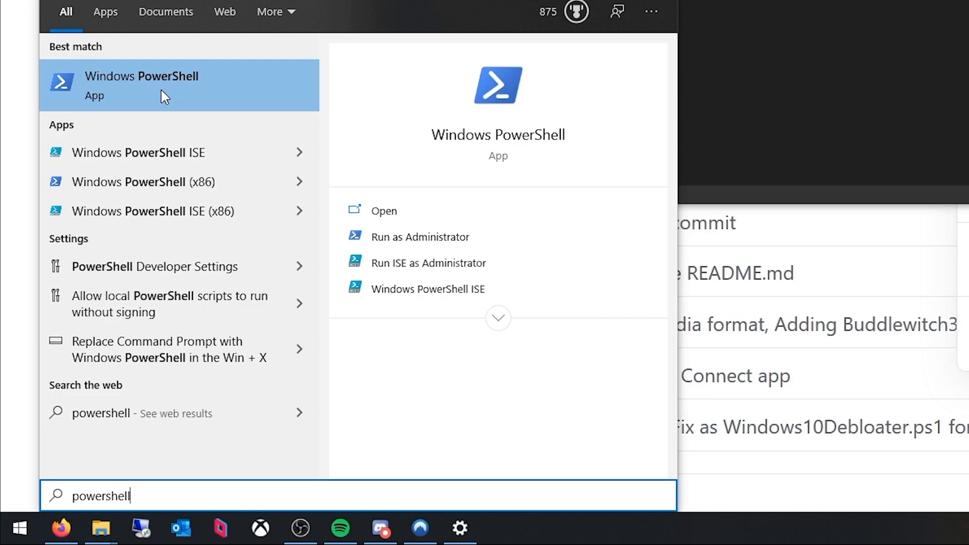
mouse_move(179, 152)
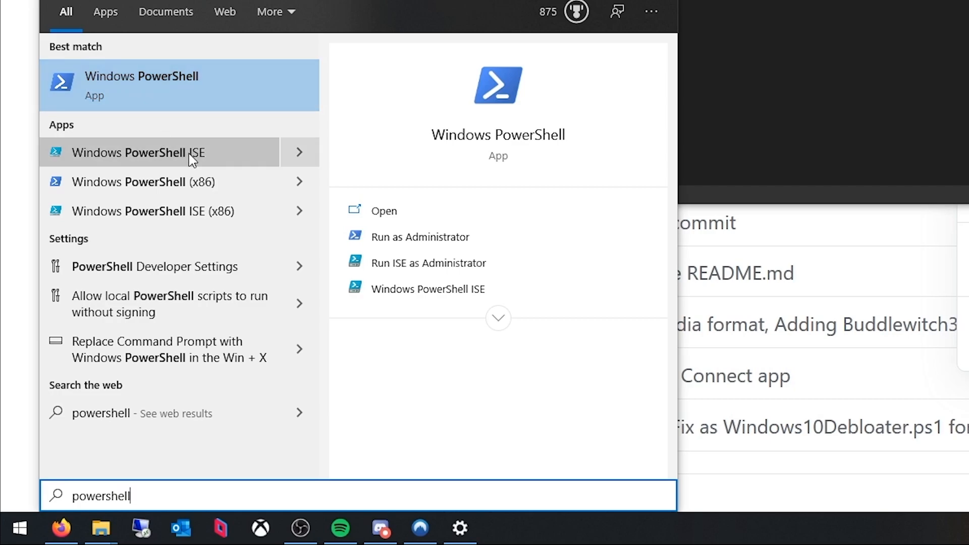
mouse_move(170, 167)
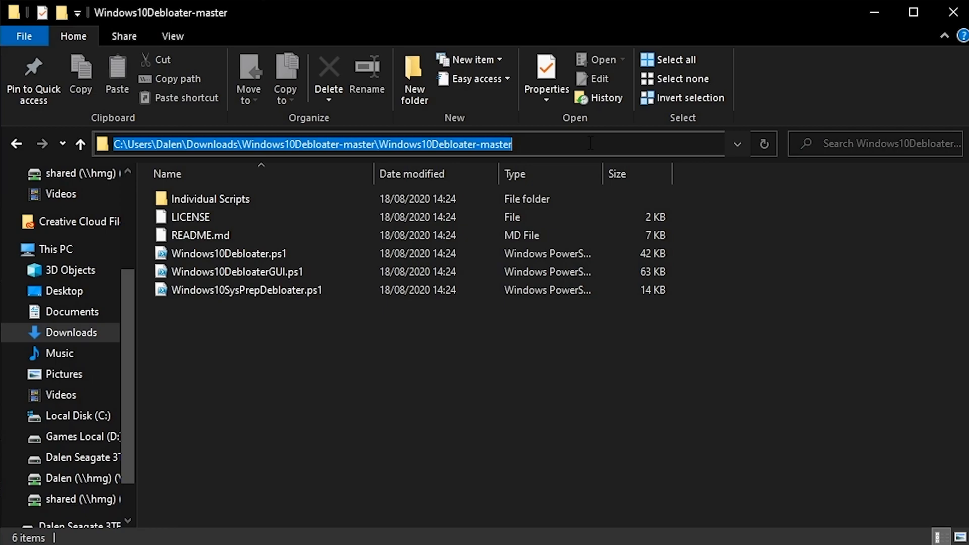
Copy the Windows10Debloater-master folder path from the File Explorer address bar
left_click(131, 143)
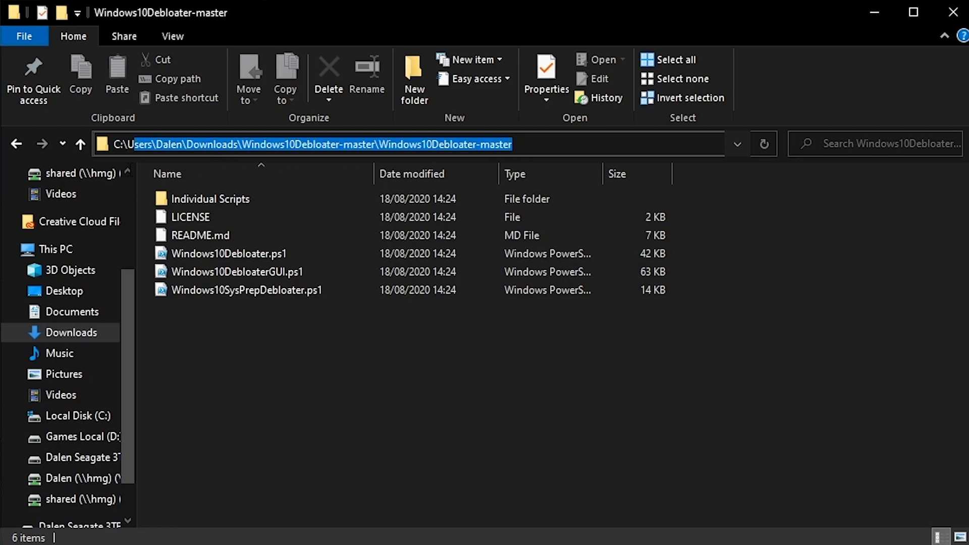
right_click(321, 144)
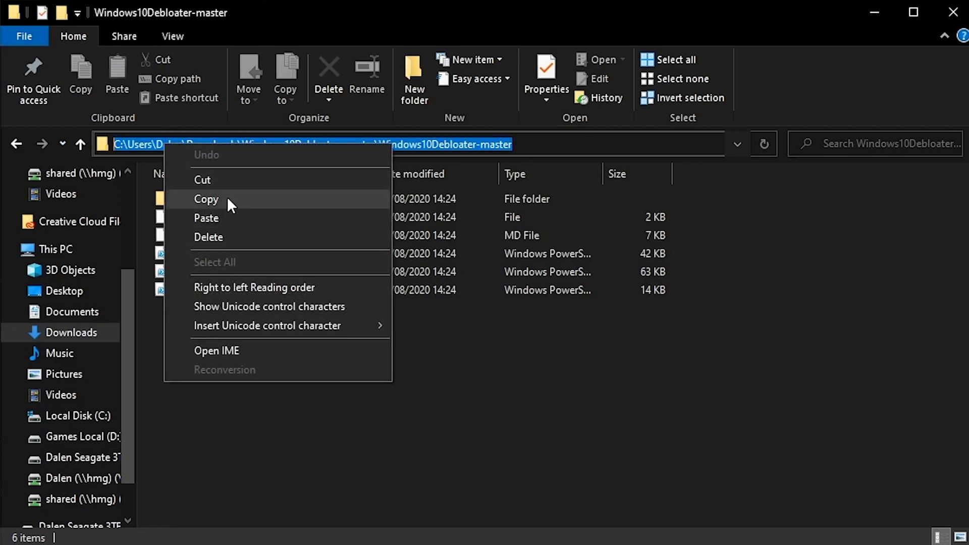
left_click(206, 199)
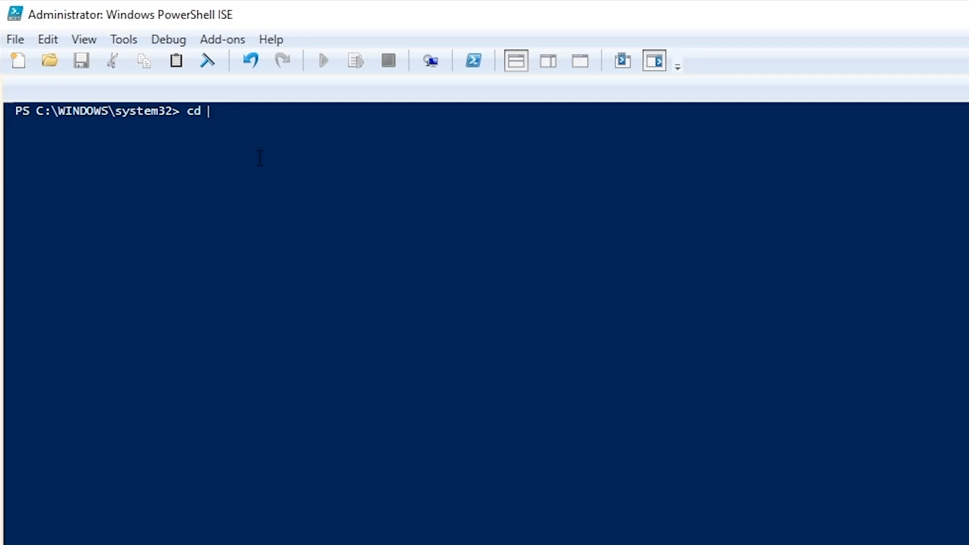
Change directory to C:\Users\Dalen\Downloads\Windows10Debloater-master\Windows10Debloater-master and paste the next command
type("C:\\Users\\Dalen\\Downloads\\Windows10Debloater-master\\Windows10Debloater-master")
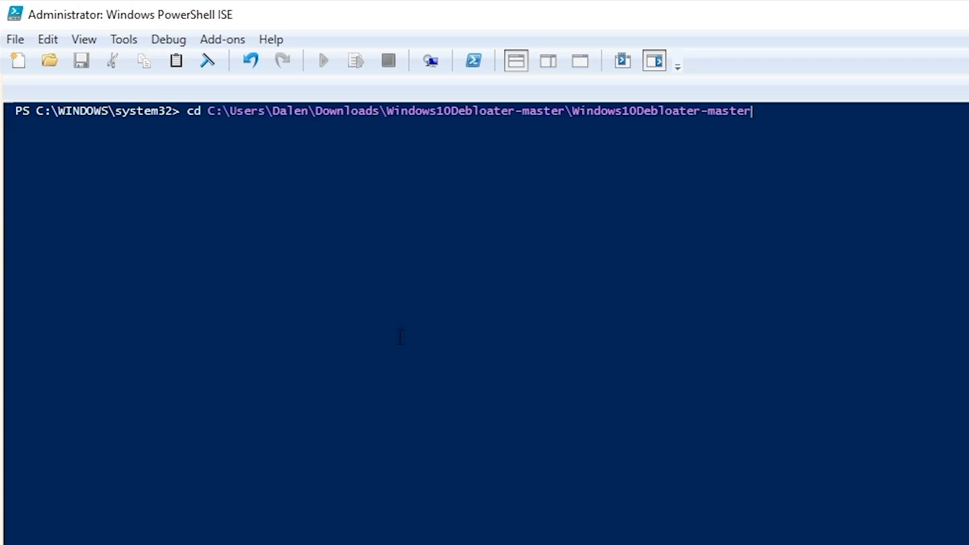
mouse_move(328, 293)
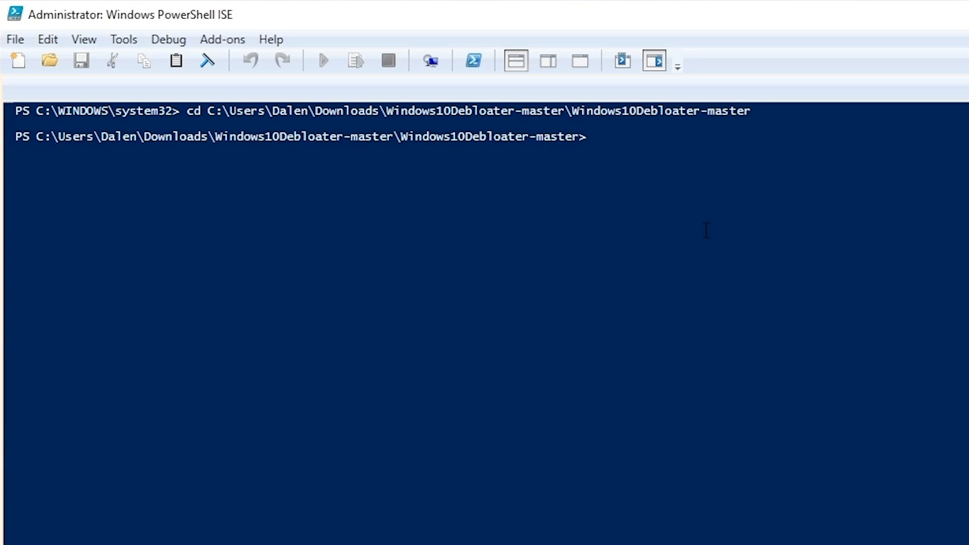
right_click(706, 232)
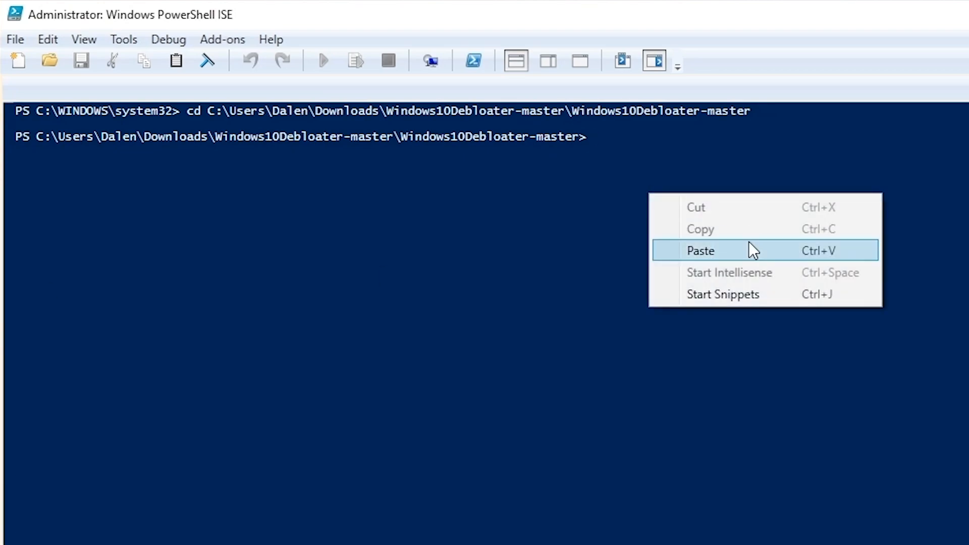
left_click(700, 250)
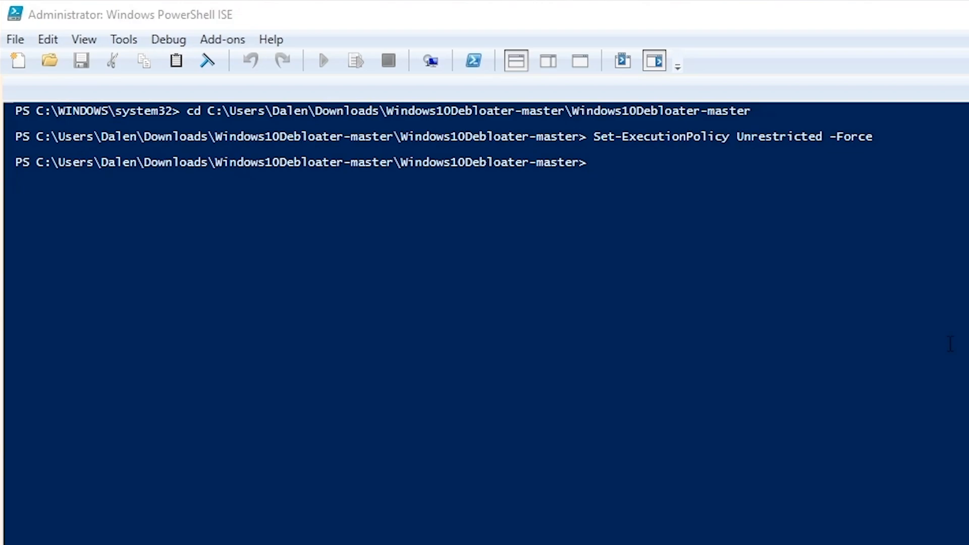
Launch .\Windows10DebloaterGUI.ps1 and allow it to run once
type(".\\Windows10DebloaterGUI.ps1")
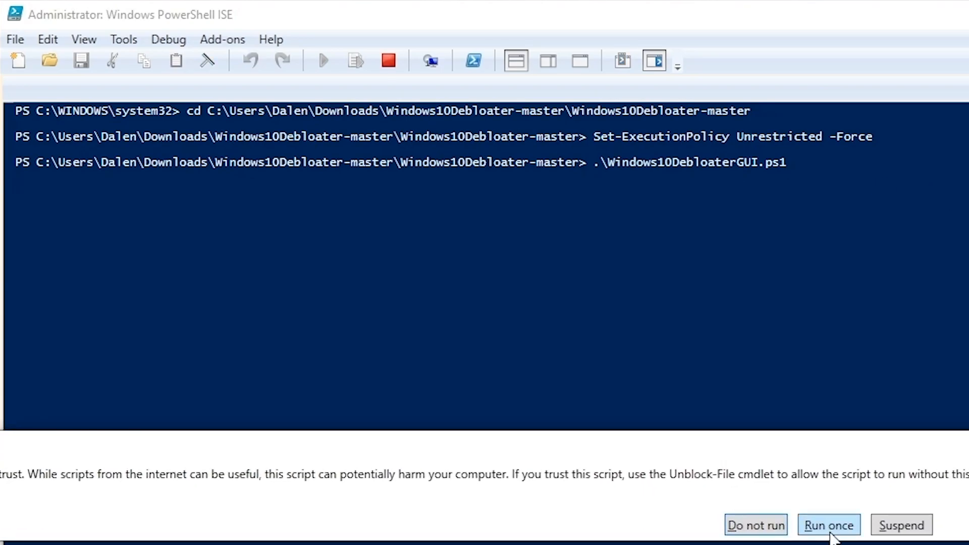
left_click(828, 525)
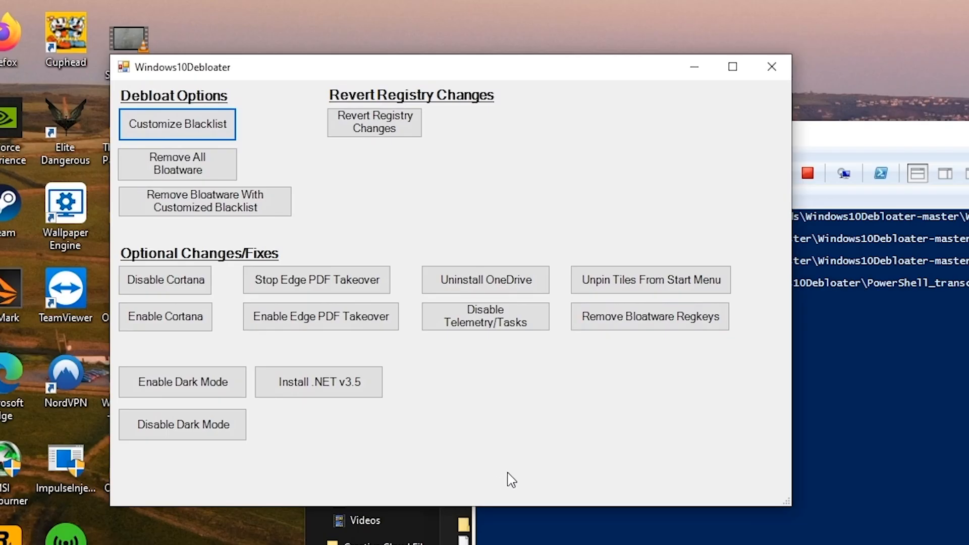
mouse_move(177, 164)
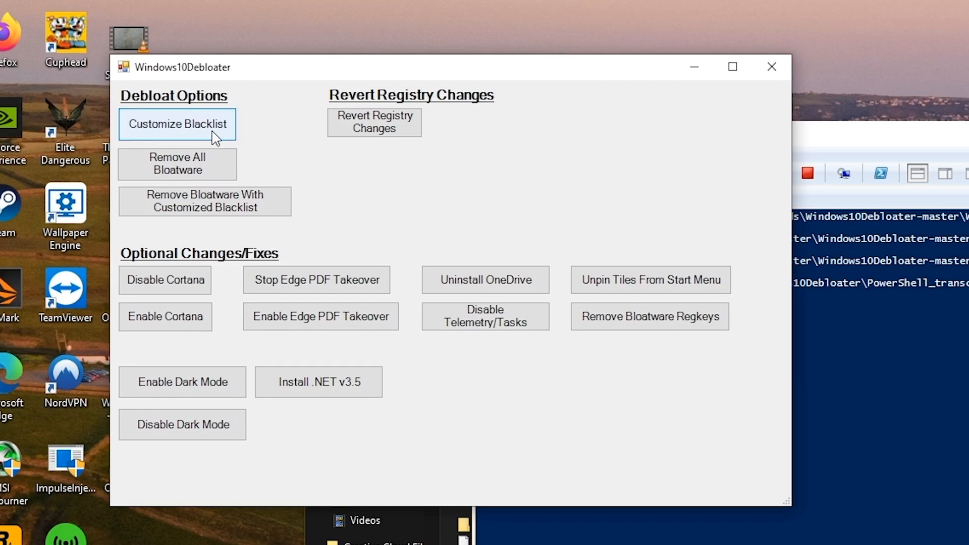
mouse_move(300, 199)
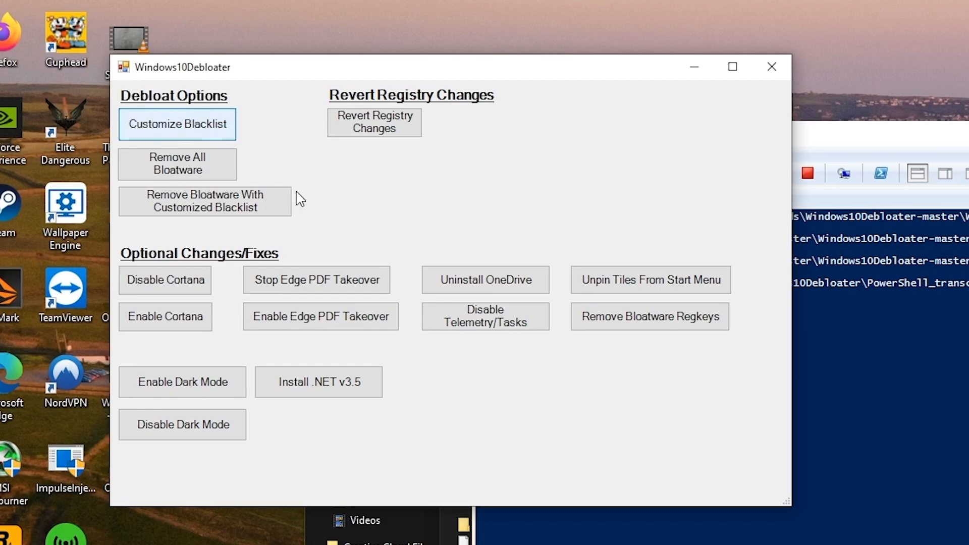
left_click(176, 124)
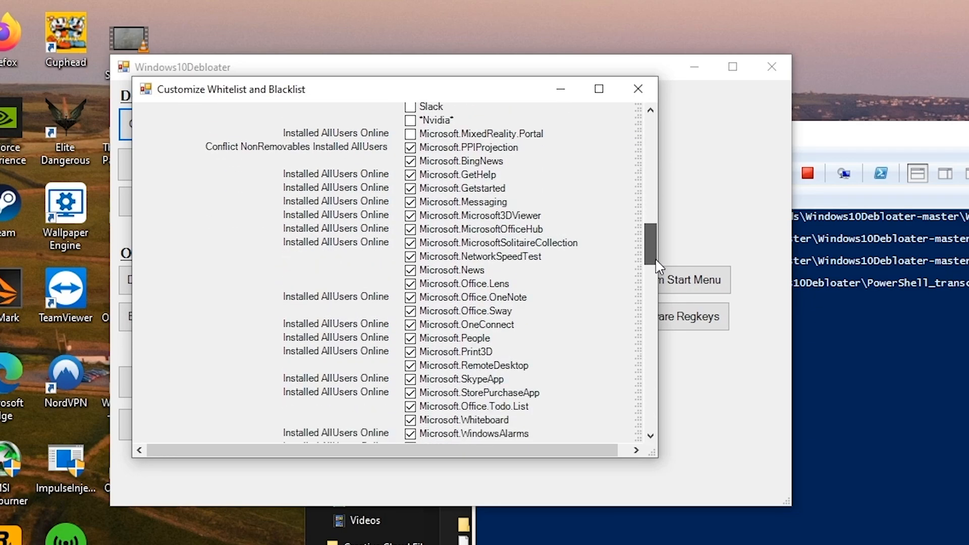
left_click(637, 88)
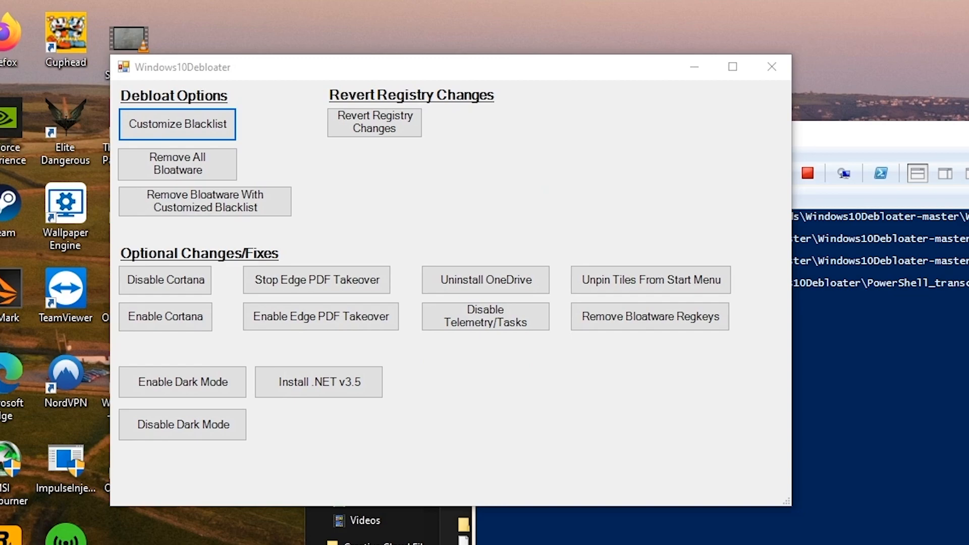
mouse_move(479, 388)
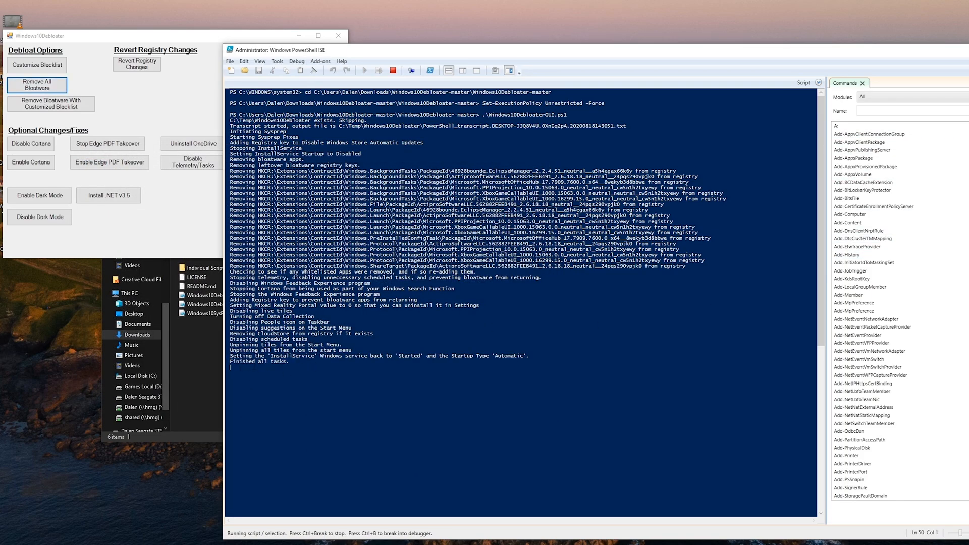
Highlight the 'Finished all tasks.' line after the Remove All Bloatware run
double_click(278, 361)
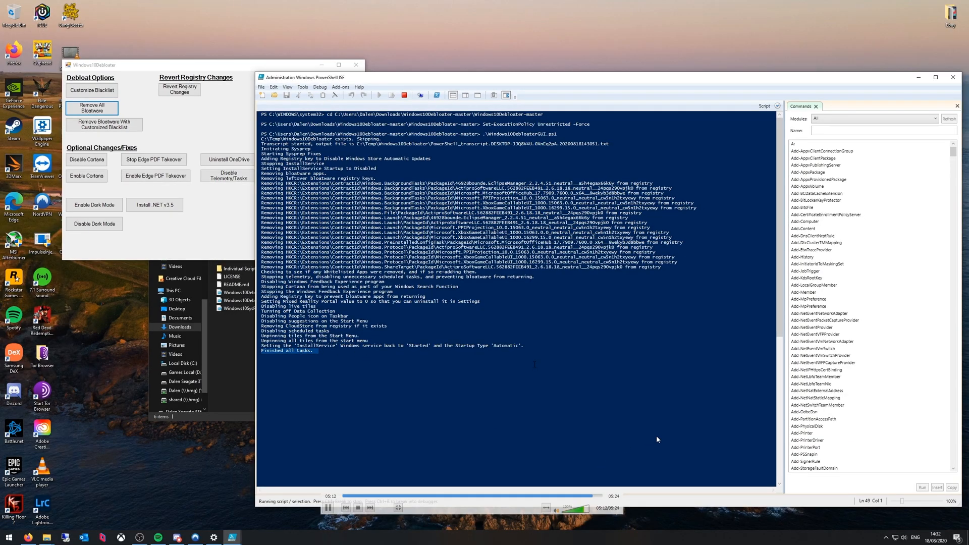
mouse_move(612, 440)
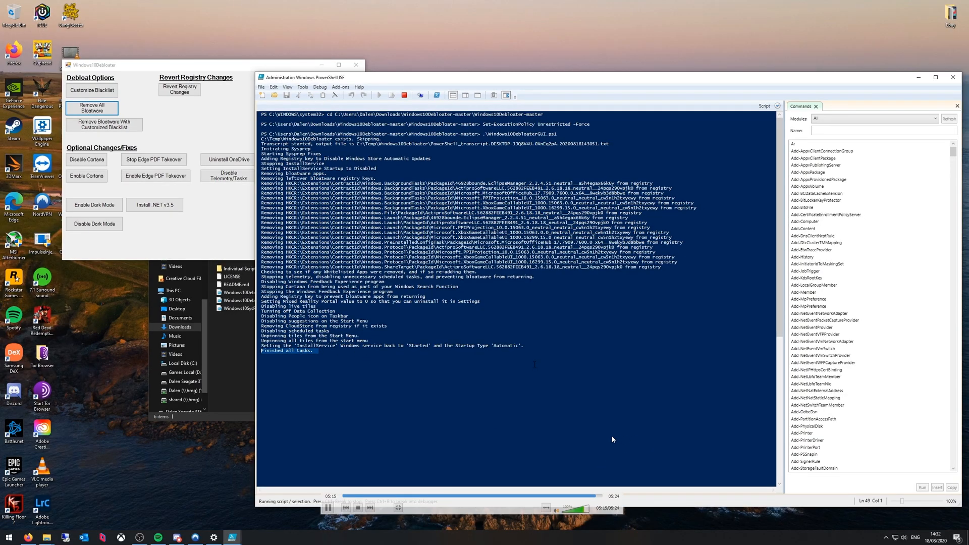